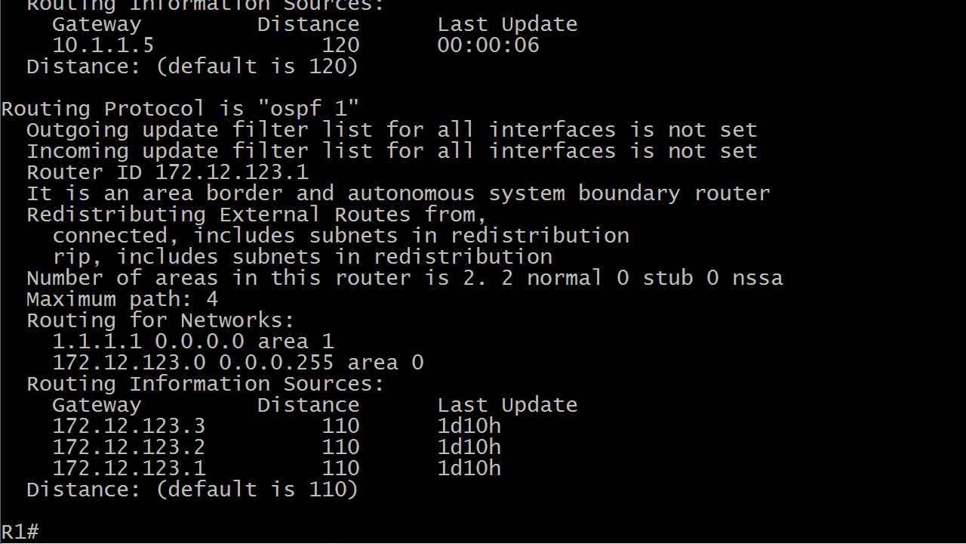
Step: Enter 'conf t' then 'clear ip ospf process' at R1(config)#, which is rejected as invalid input
{"action": "type", "text": "conf t"}
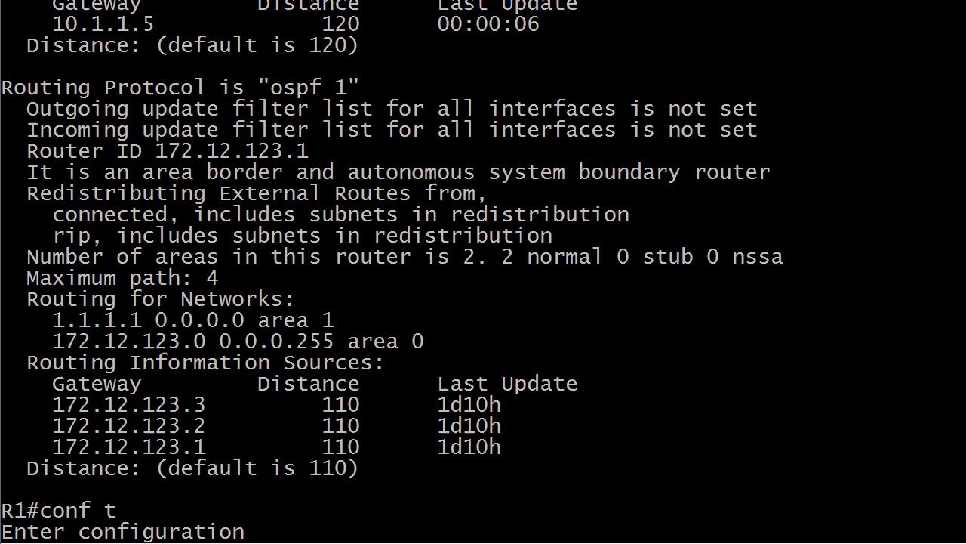
{"action": "type", "text": "clear ip osp"}
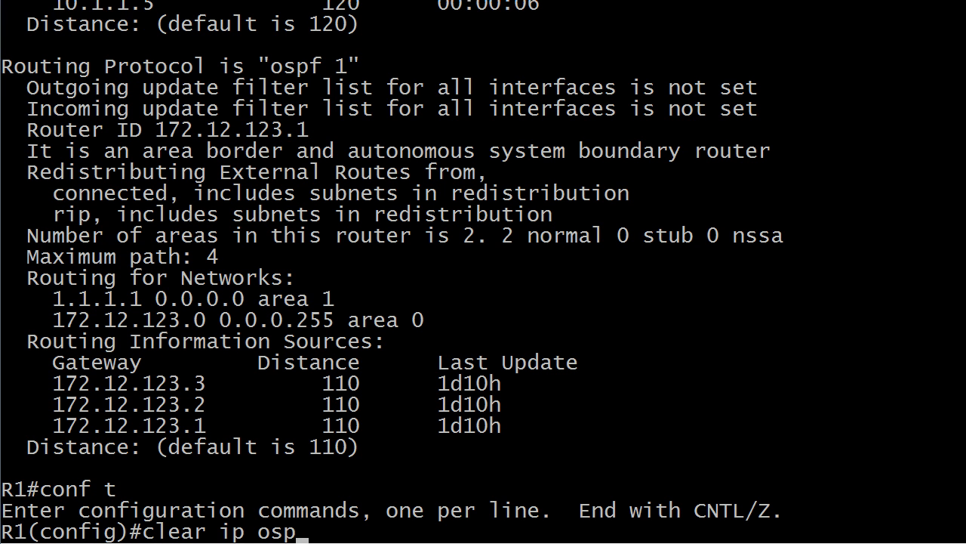
{"action": "type", "text": "f process"}
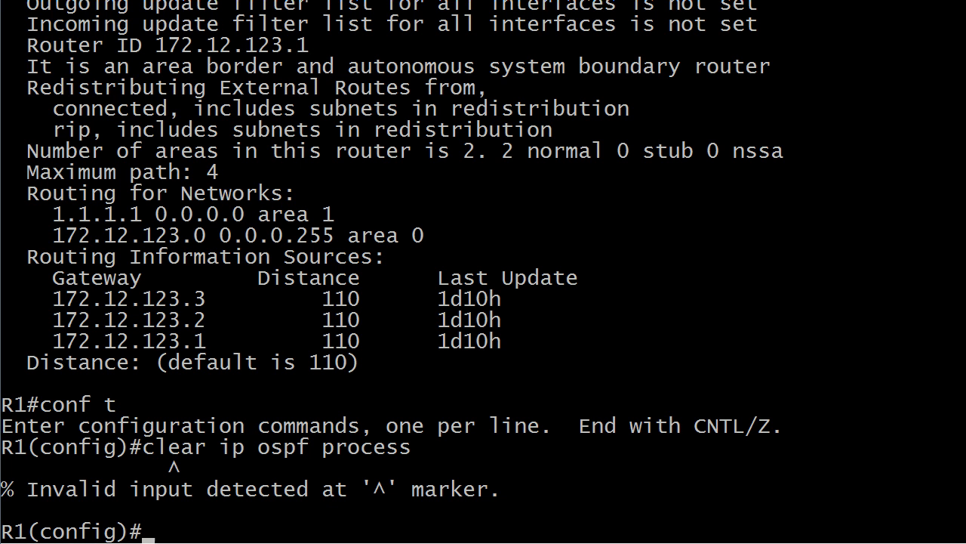
{"action": "mouse_move", "coordinate": [175, 484]}
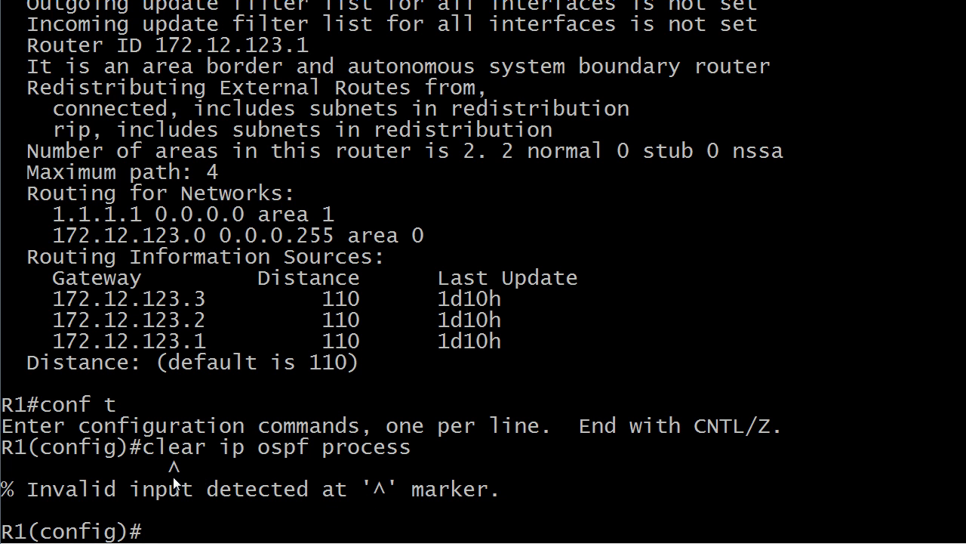
{"action": "mouse_move", "coordinate": [181, 475]}
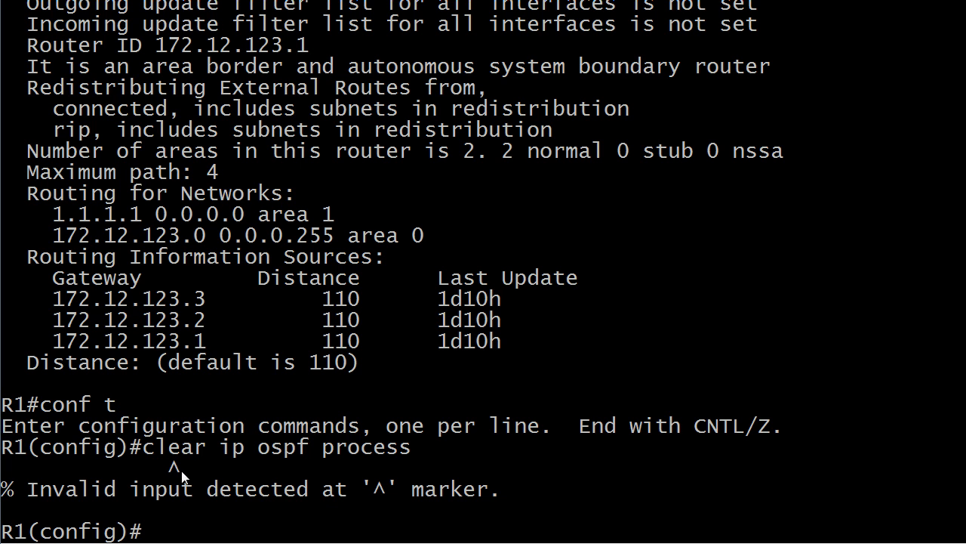
{"action": "mouse_move", "coordinate": [404, 465]}
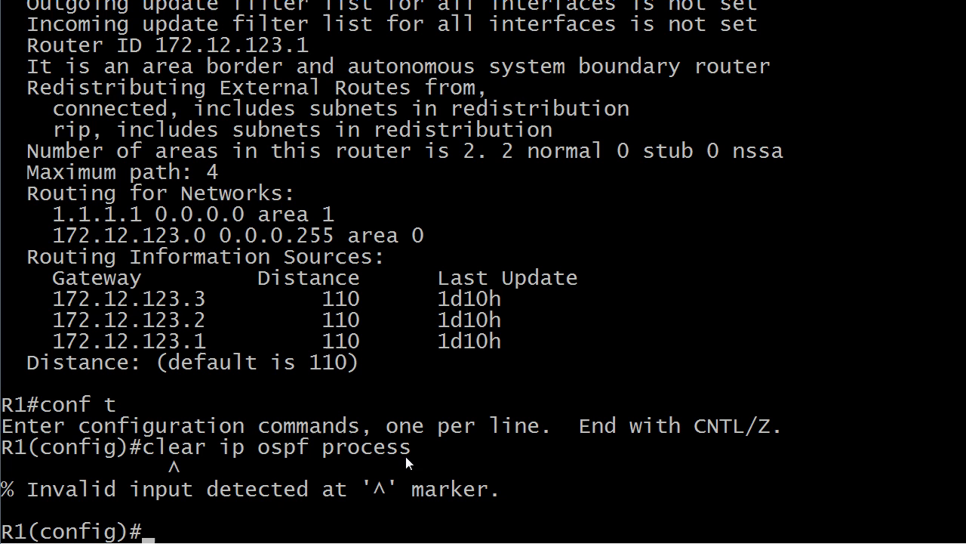
{"action": "mouse_move", "coordinate": [179, 481]}
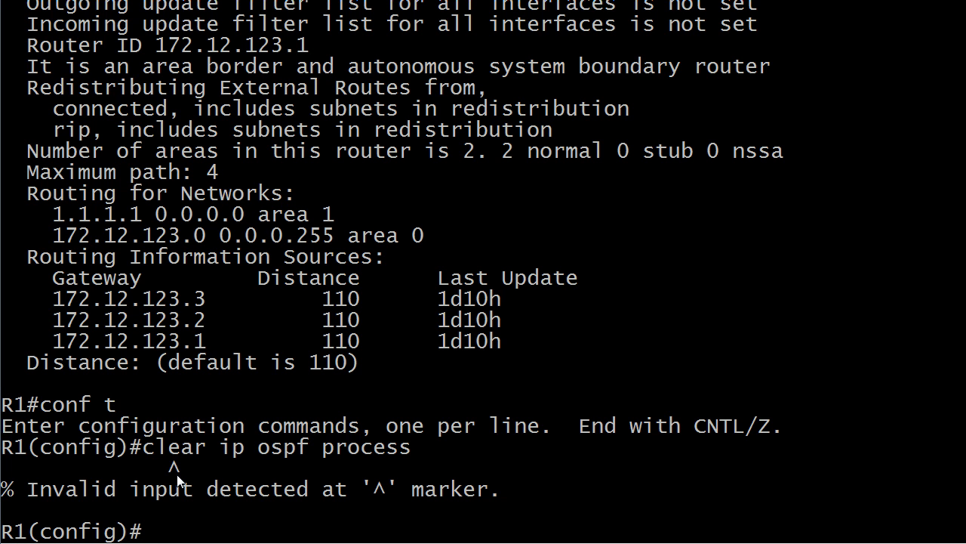
Step: Exit global configuration with Ctrl+Z, returning to the R1# enable prompt
{"action": "key", "text": "ctrl+z"}
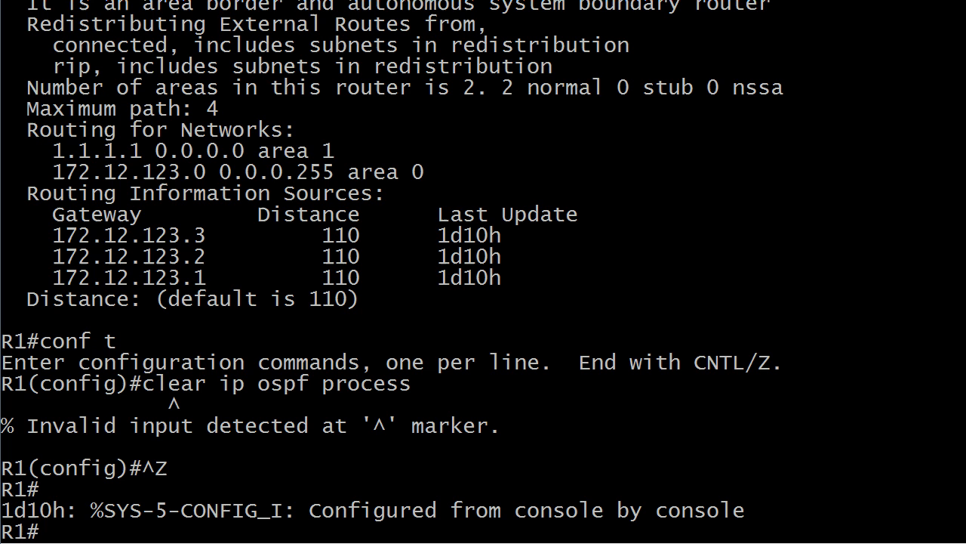
Step: Run 'clear ip ospf process' at R1# and confirm 'y', dropping neighbors 172.12.123.3 and 172.12.123.2
{"action": "type", "text": "clear ip ospf process"}
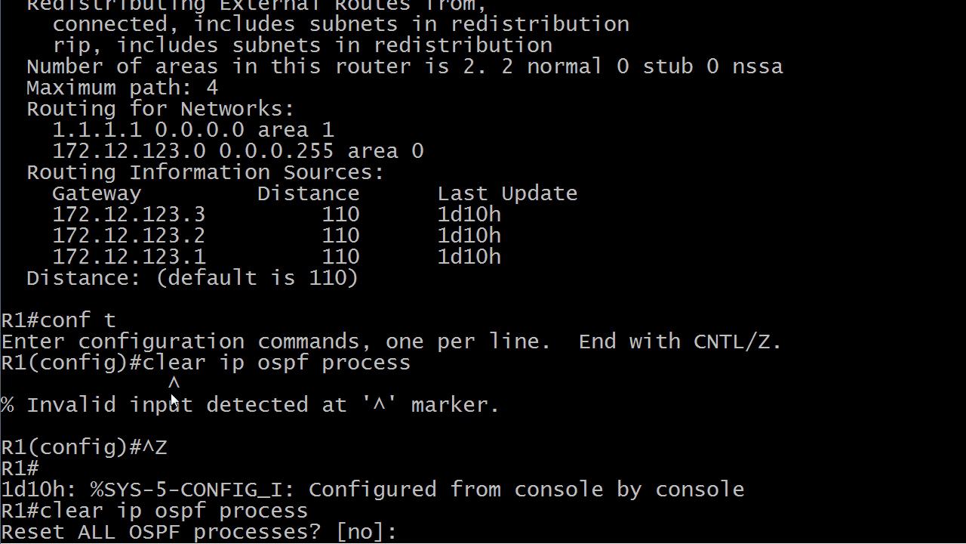
{"action": "type", "text": "y"}
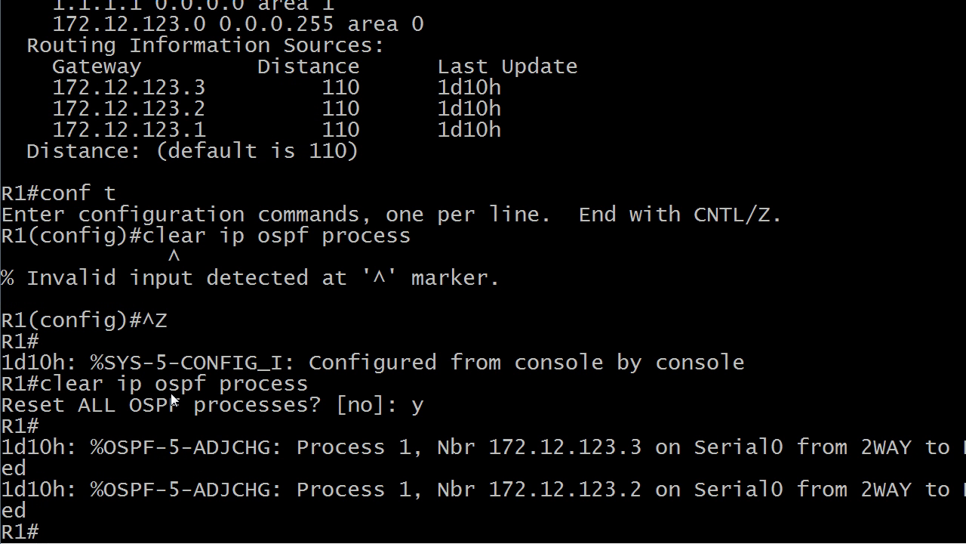
Step: Enter 'clear ip ospf pracess' at R1#, producing an invalid input error
{"action": "type", "text": "clear ip ospf proc"}
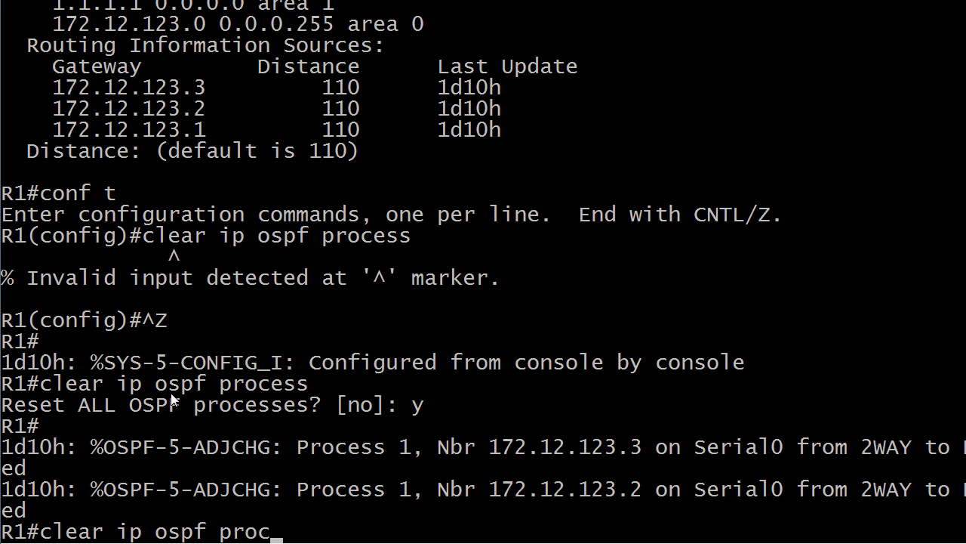
{"action": "type", "text": "ess"}
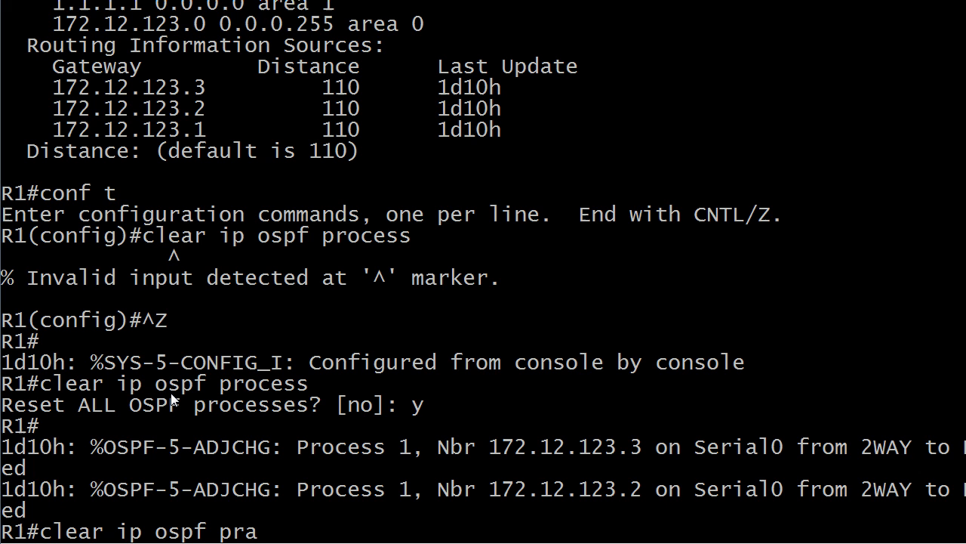
{"action": "type", "text": "cess"}
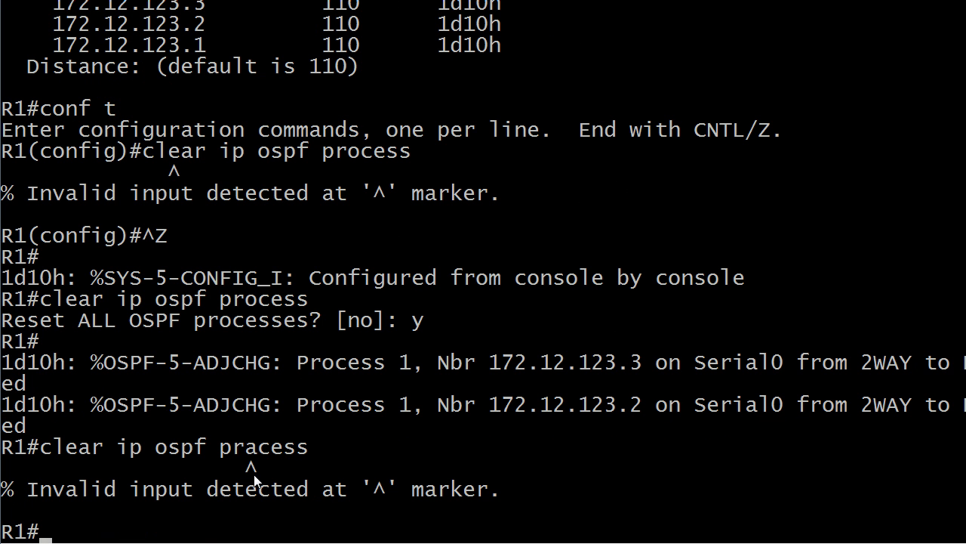
{"action": "mouse_move", "coordinate": [244, 462]}
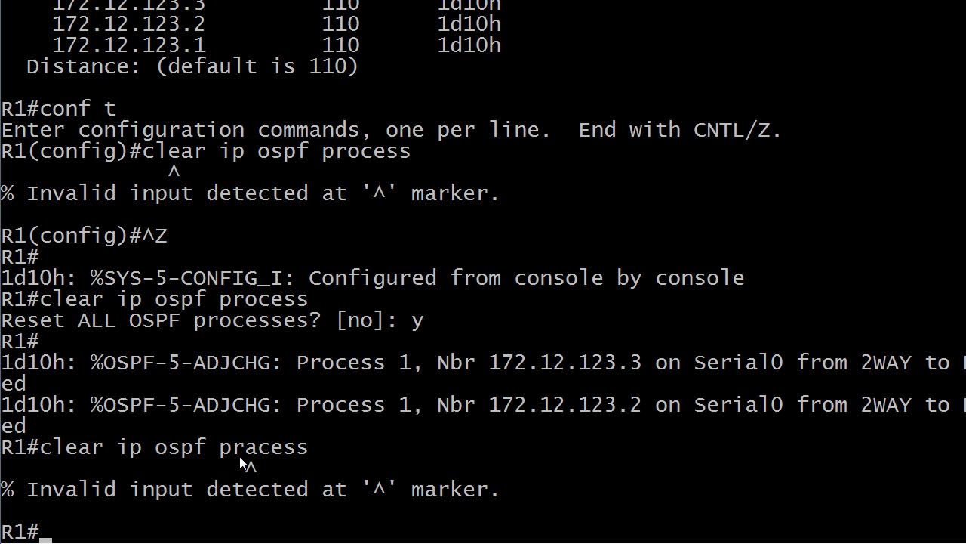
{"action": "mouse_move", "coordinate": [57, 465]}
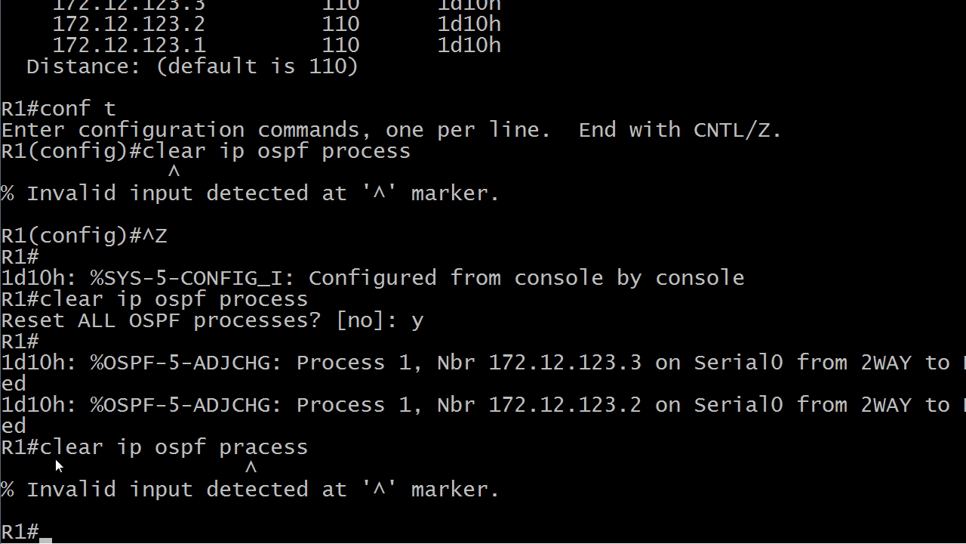
{"action": "mouse_move", "coordinate": [175, 179]}
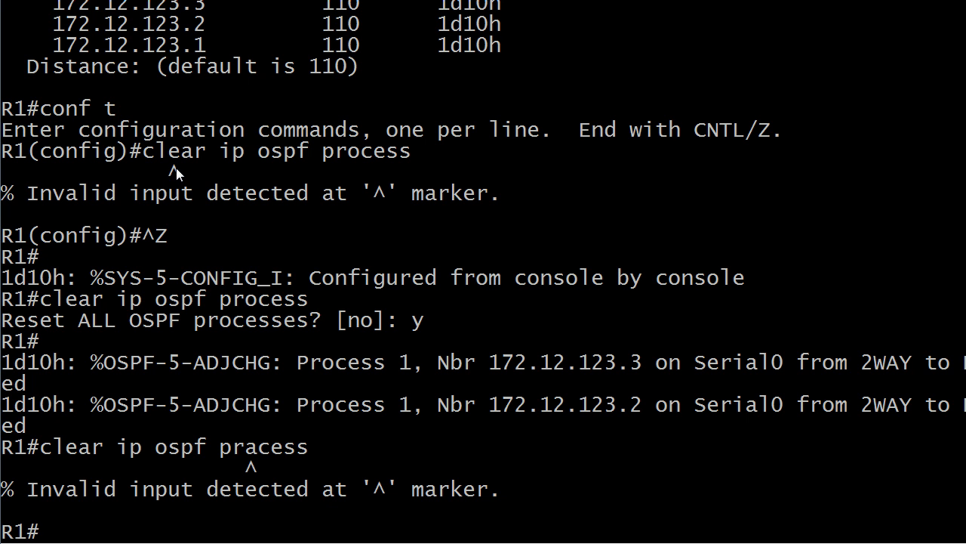
{"action": "mouse_move", "coordinate": [121, 169]}
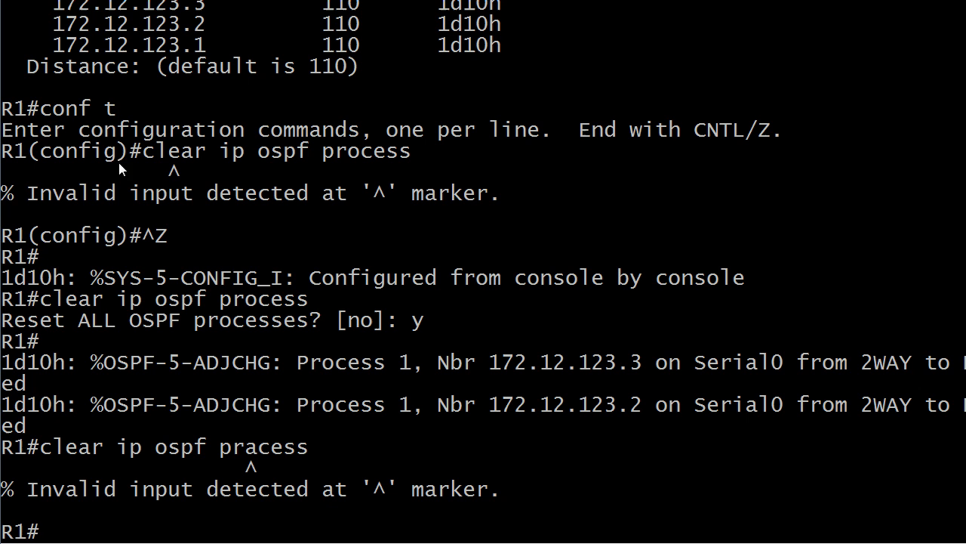